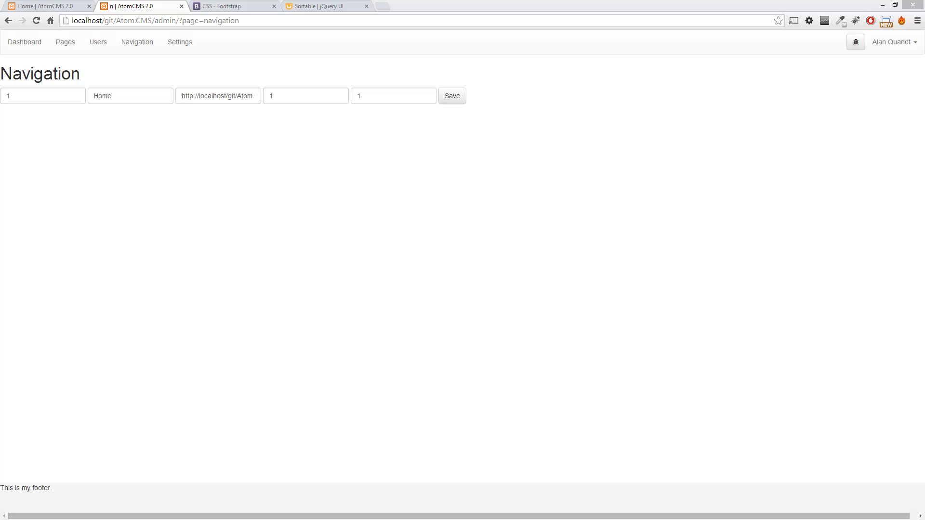
Step: Reorder the jQuery UI Sortable demo by moving Item 2 down, then return to the AtomCMS home page
left_click(322, 6)
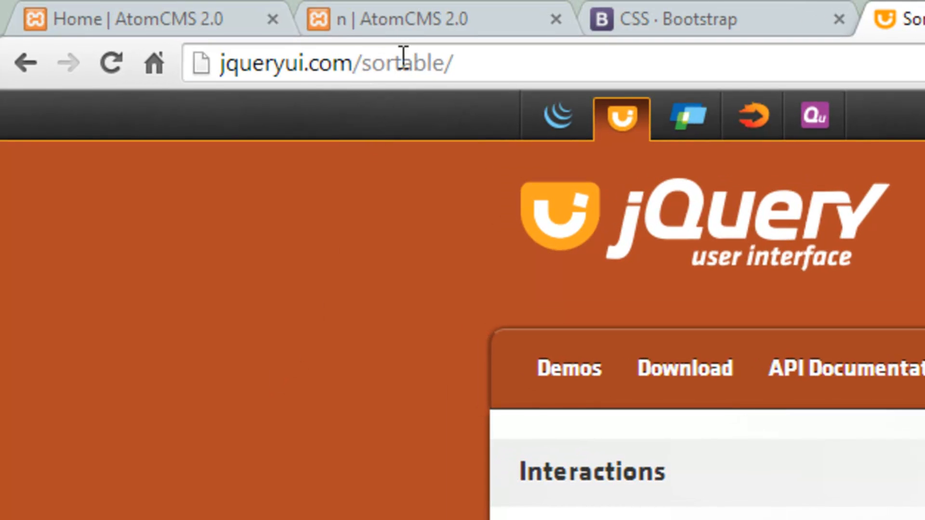
scroll("down", 3)
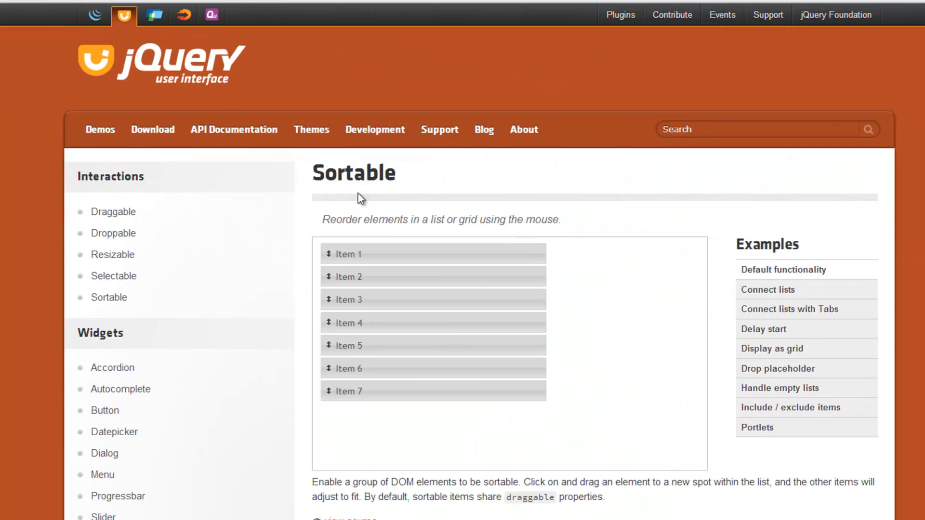
scroll("down", 3)
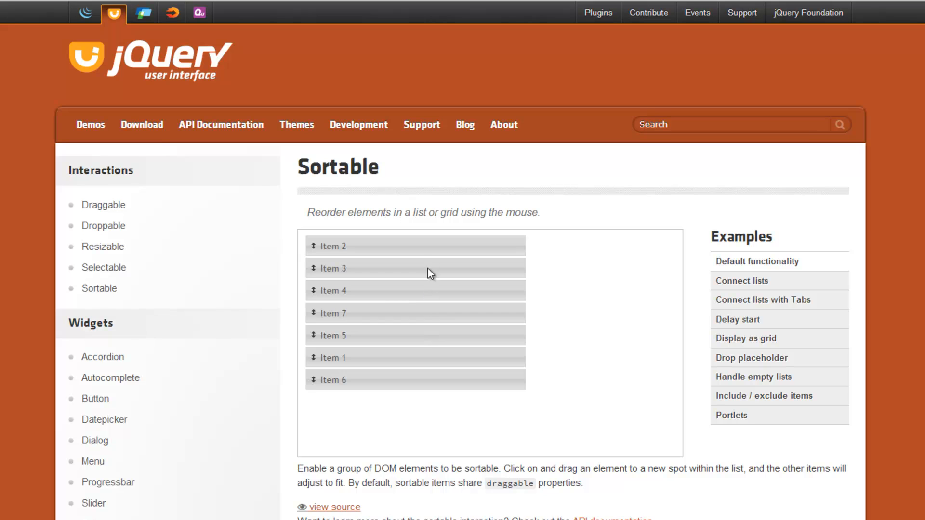
left_click_drag(430, 245, 444, 312)
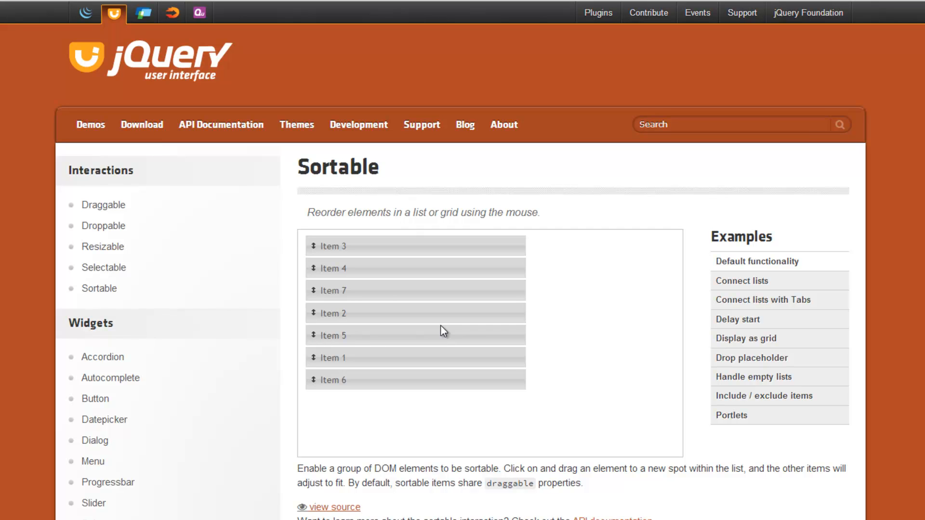
mouse_move(351, 262)
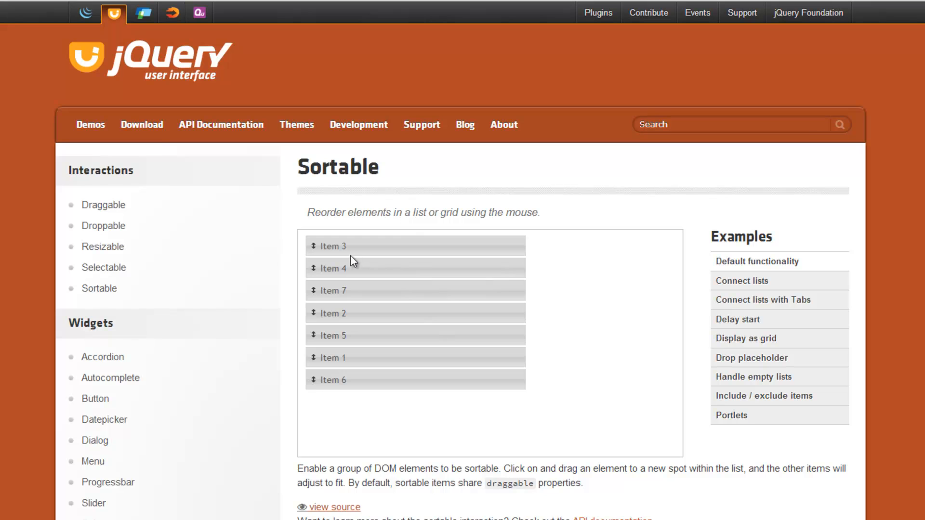
mouse_move(321, 288)
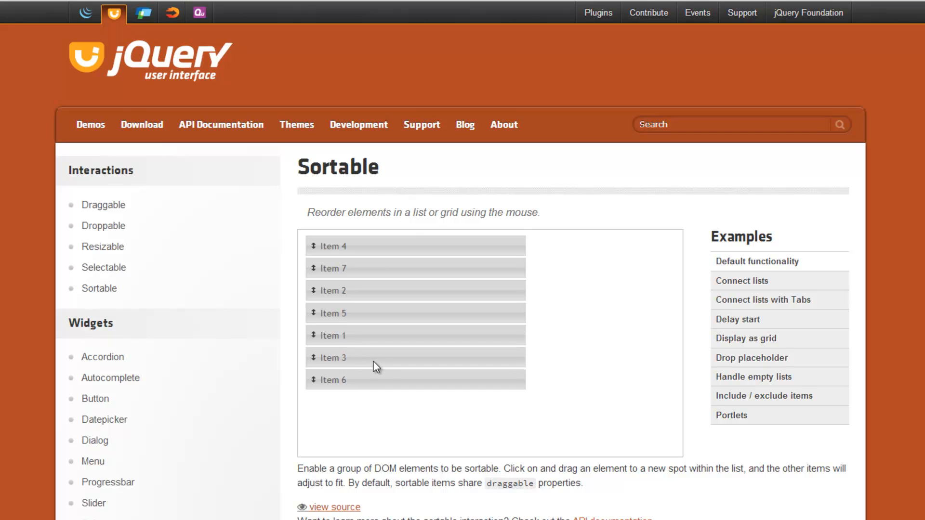
left_click(59, 8)
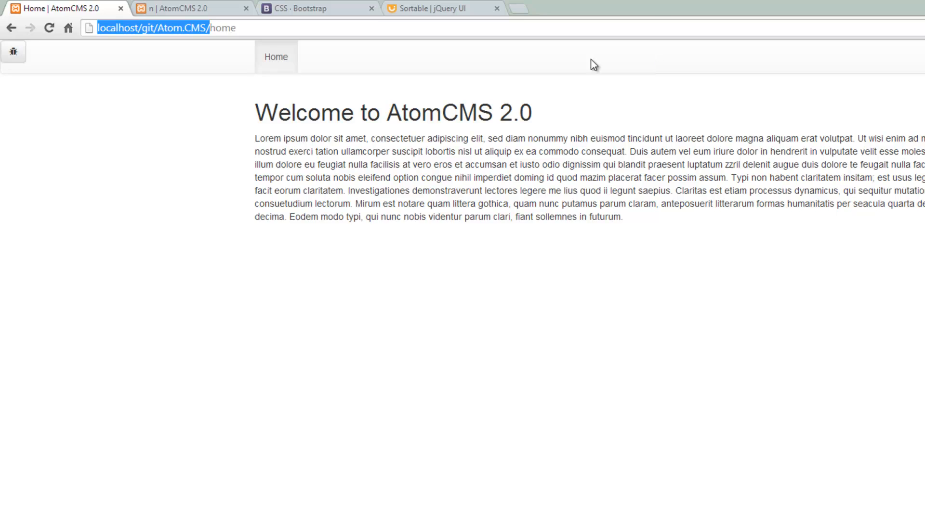
Step: Review the admin Navigation page's Home entry, then go back to the Sortable demo
left_click(440, 8)
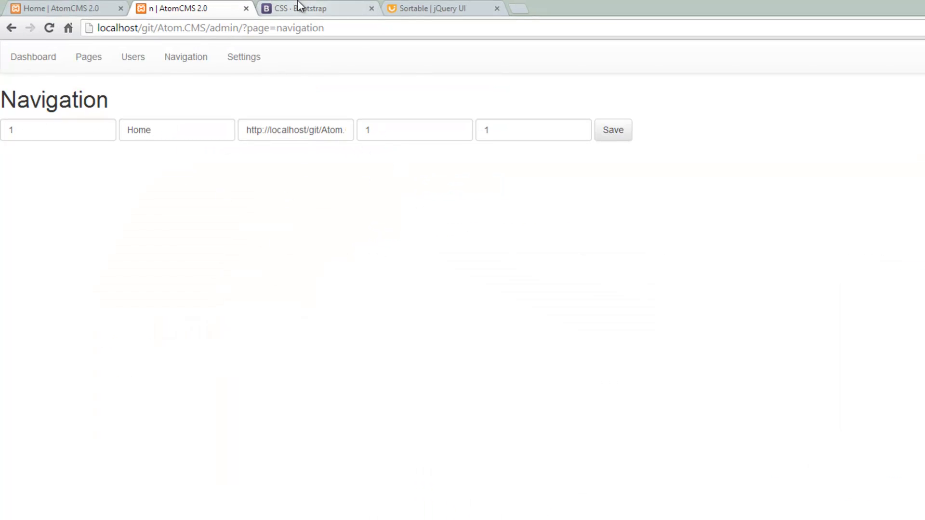
left_click(439, 9)
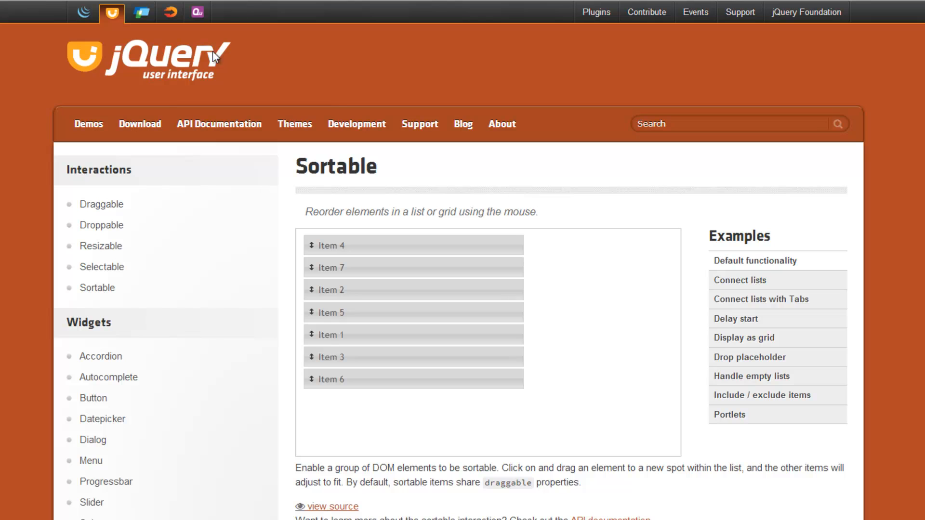
mouse_move(158, 183)
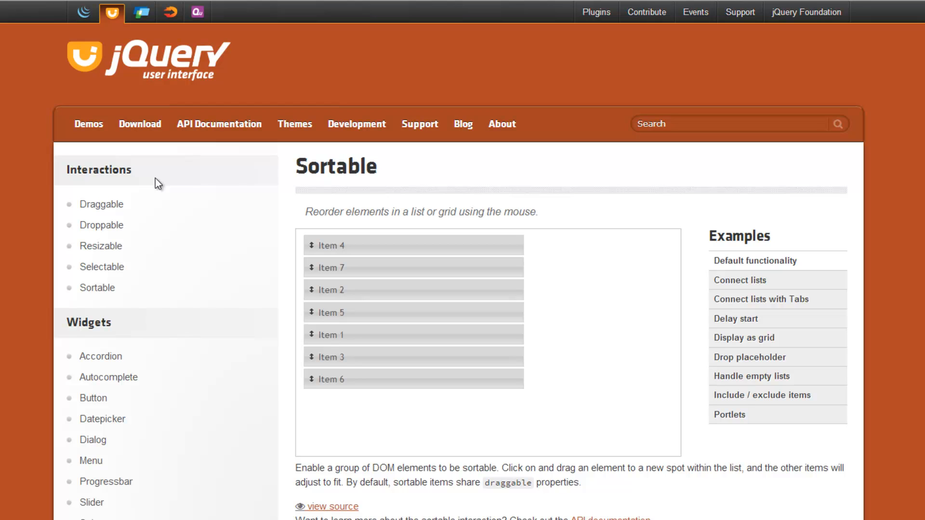
scroll("down", 3)
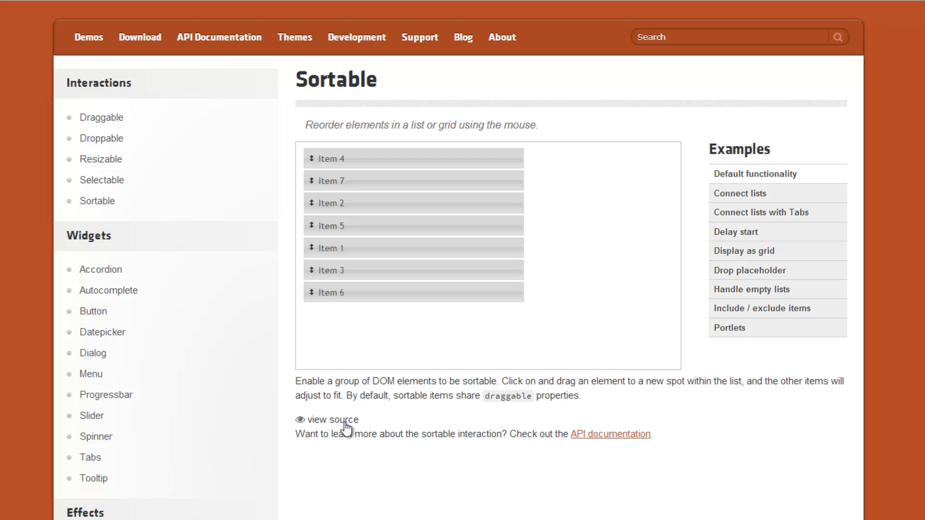
Step: Review the Sortable demo's source code with its sortable() call, then dismiss it
left_click(332, 419)
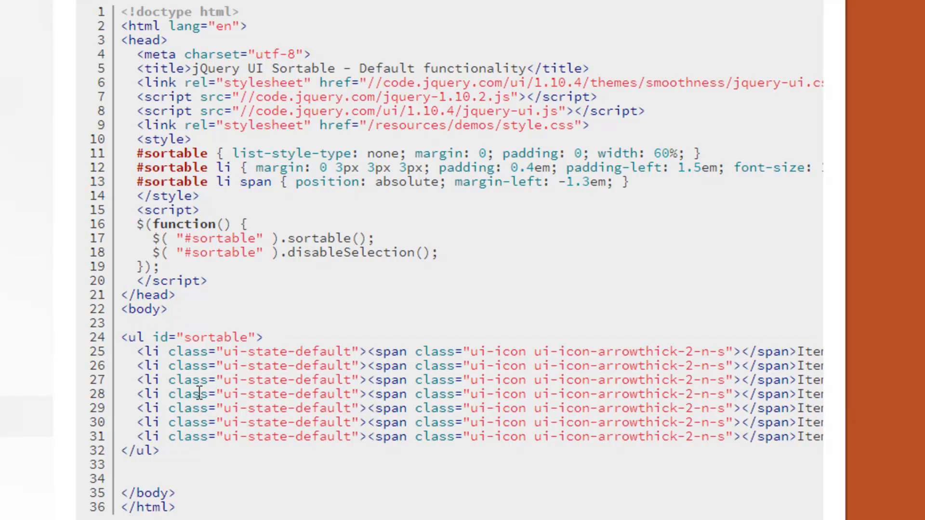
mouse_move(214, 288)
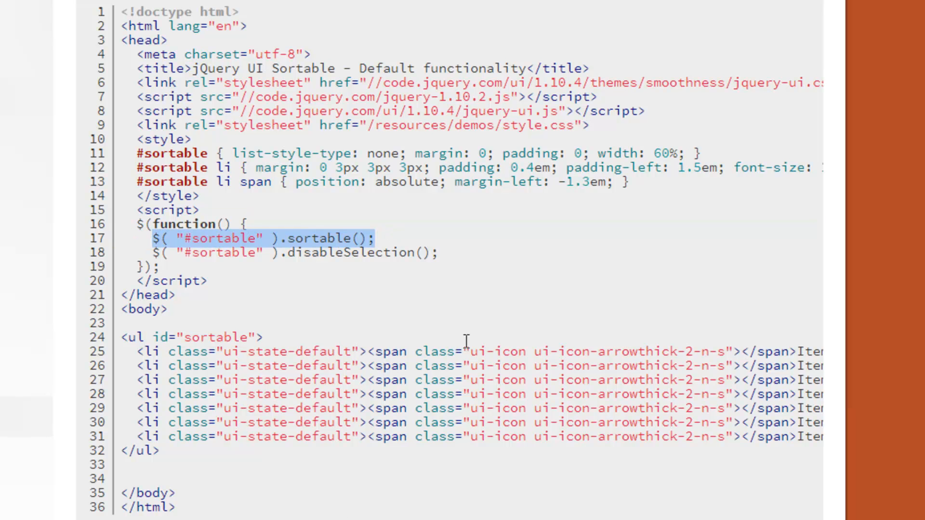
mouse_move(149, 337)
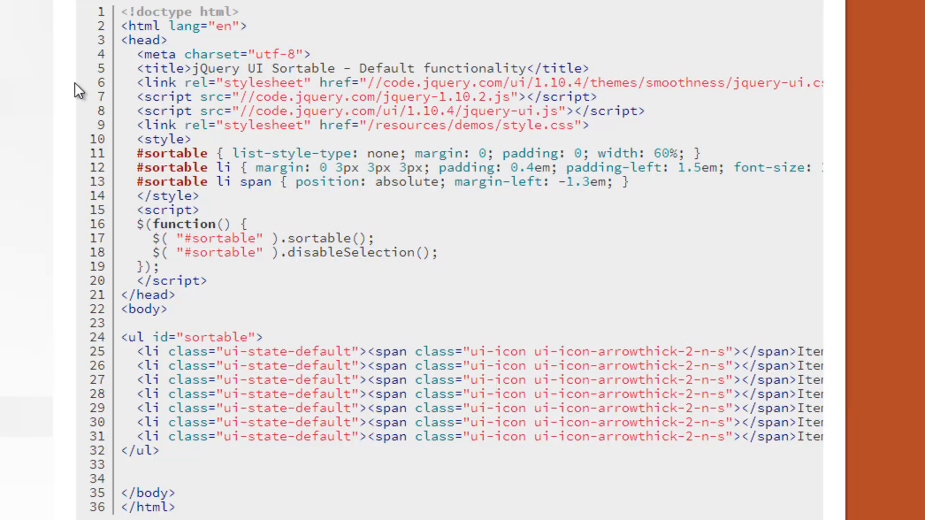
left_click(236, 12)
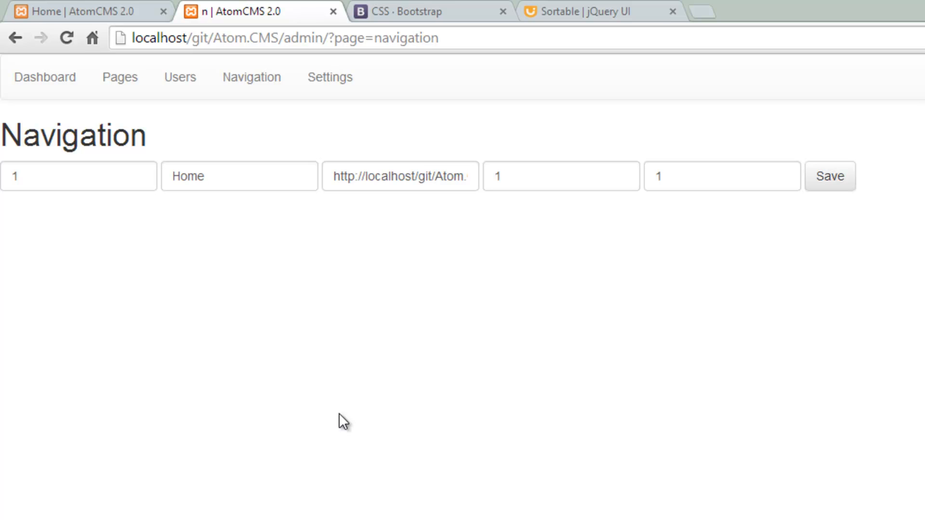
mouse_move(239, 484)
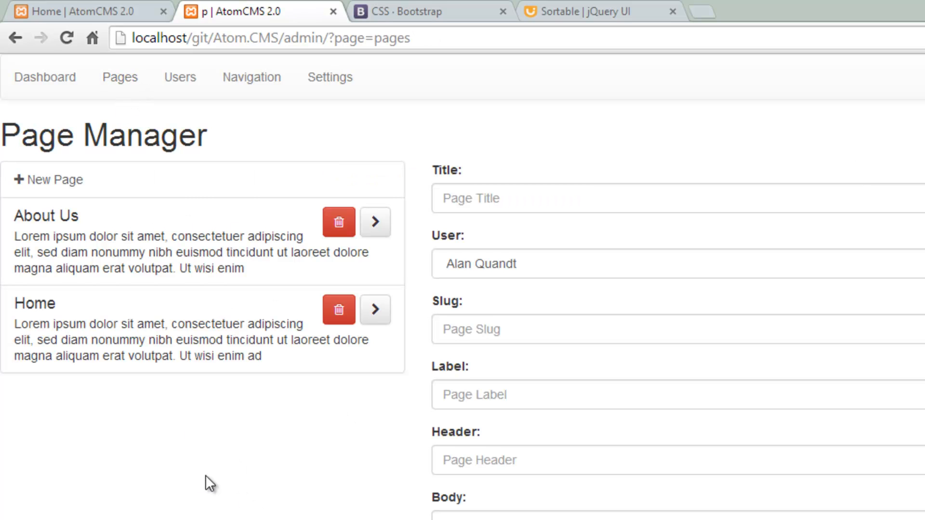
mouse_move(121, 242)
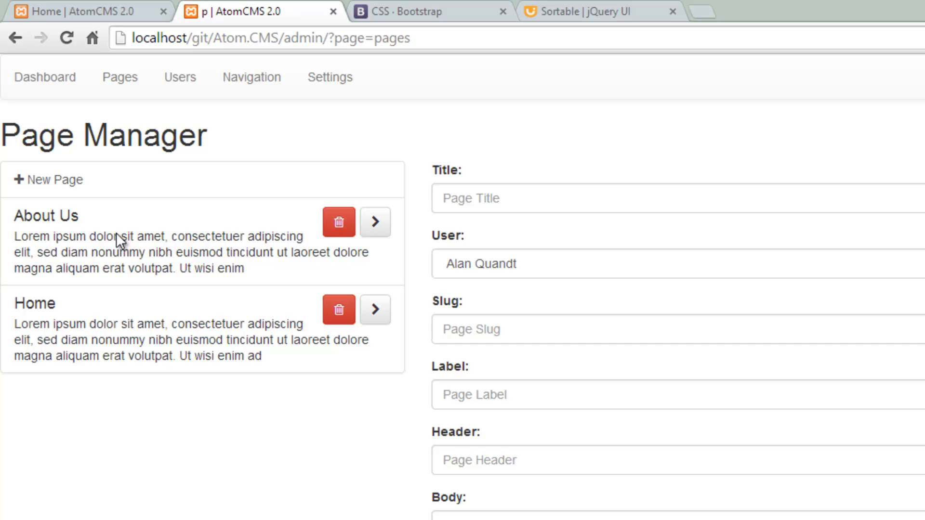
Step: Return to the Navigation admin page, then switch to the Atom.CMS project in Aptana Studio 3
left_click(250, 77)
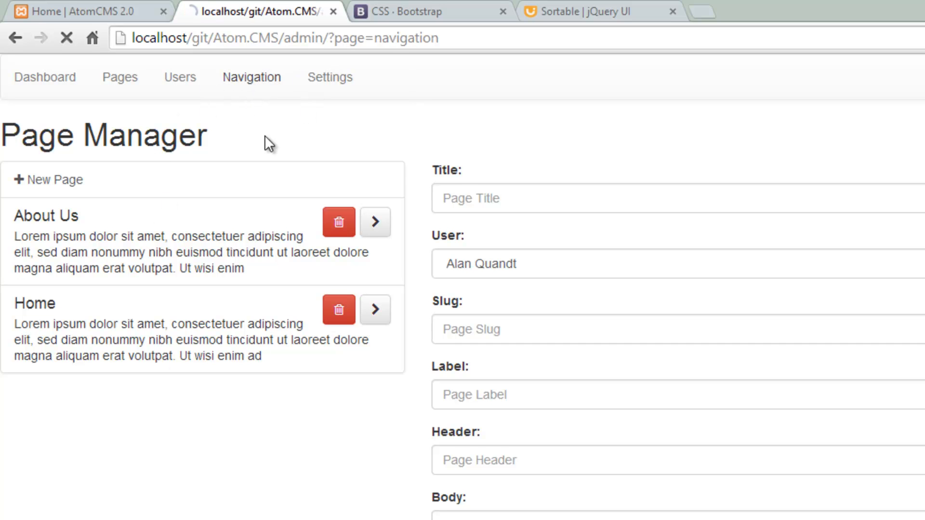
left_click(250, 77)
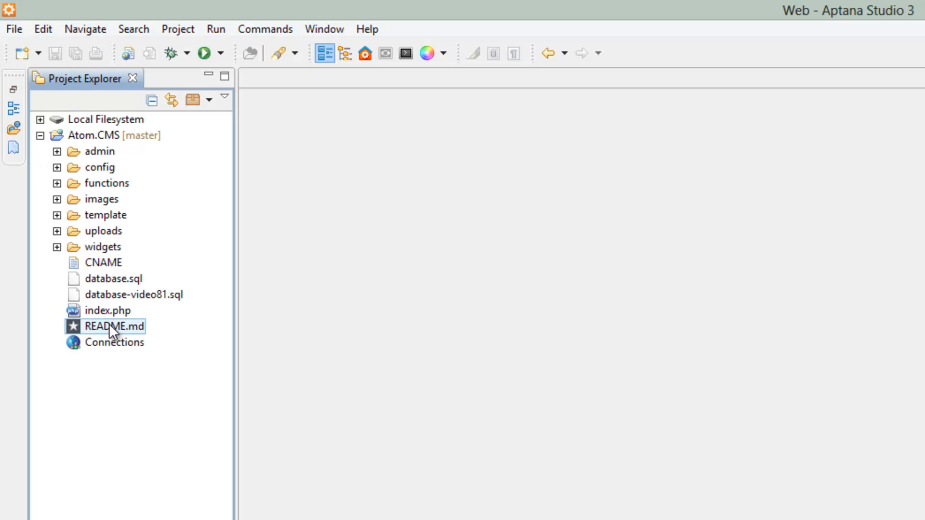
Step: Open admin/views/navigation.php in the editor from the project explorer
left_click(57, 151)
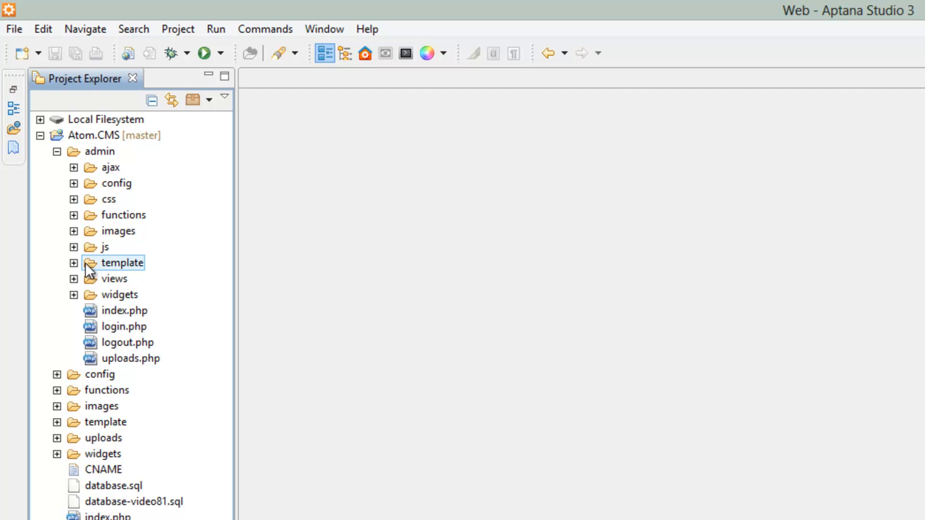
left_click(74, 279)
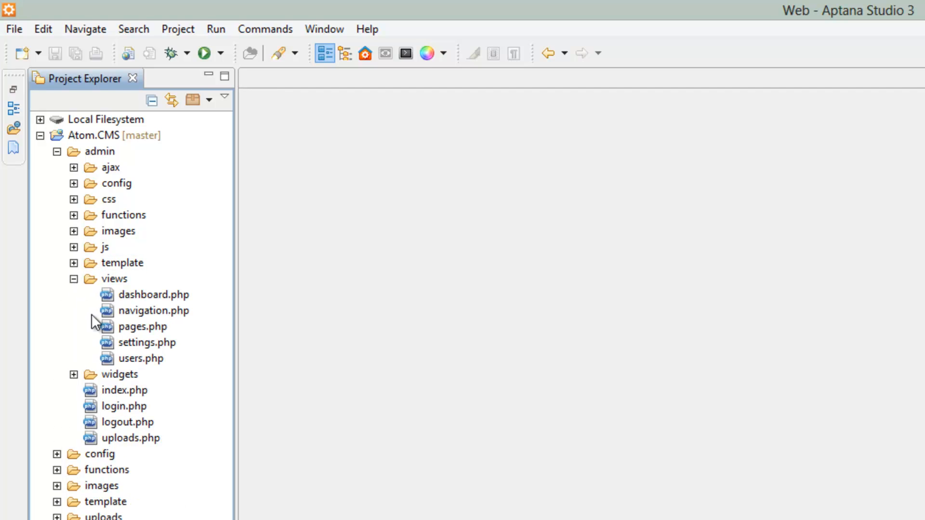
left_click(153, 311)
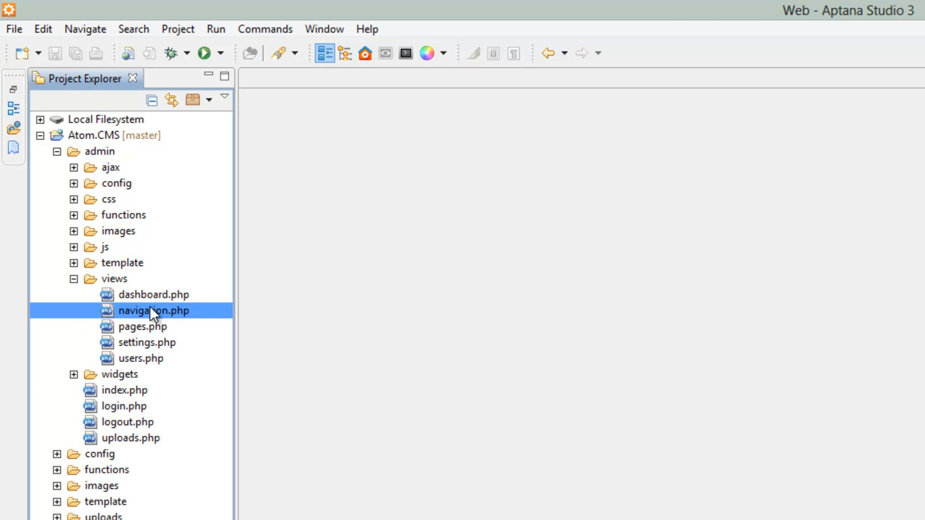
double_click(154, 311)
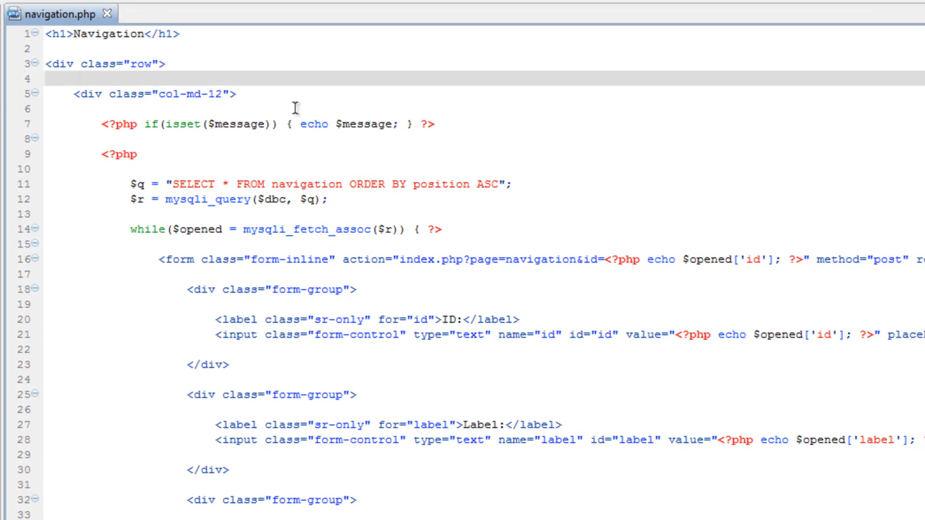
Step: Add an empty <div class="col-md-3"> above the main column and narrow it to col-md-9
key("enter")
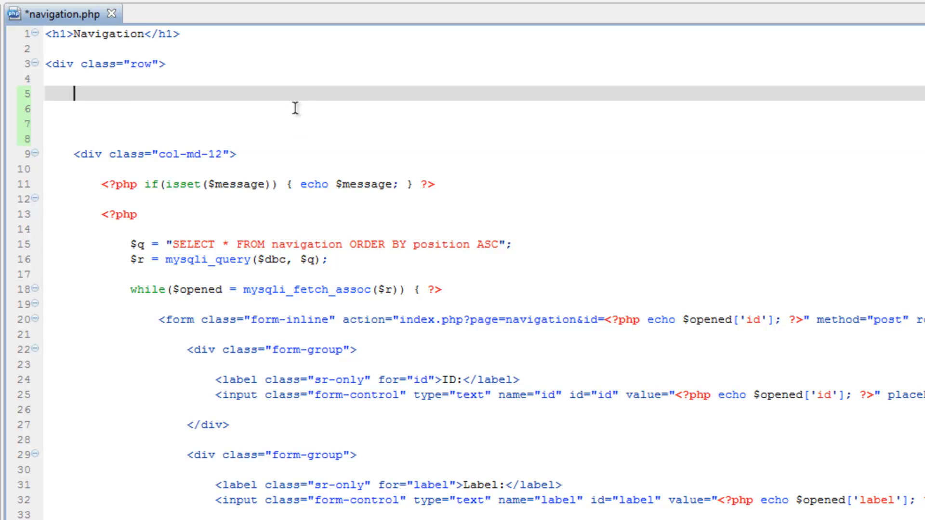
type("<div")
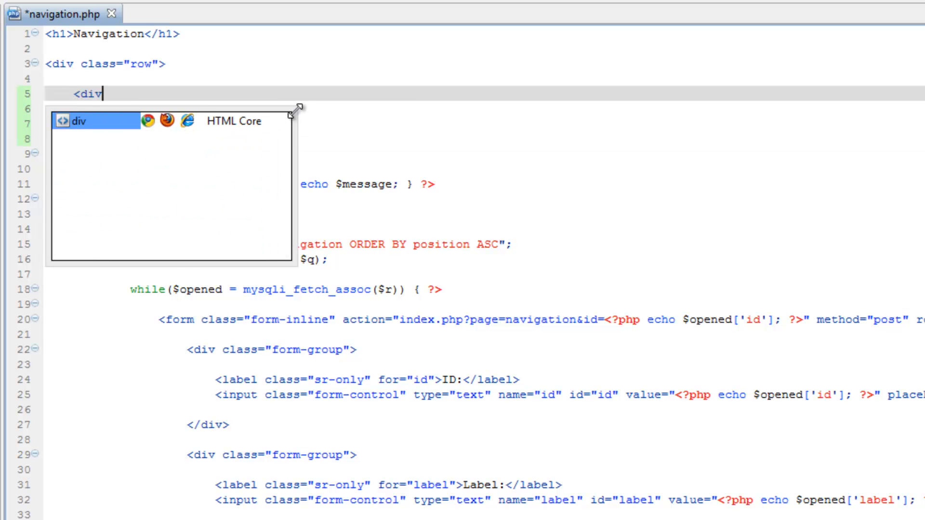
type("class=\"\"")
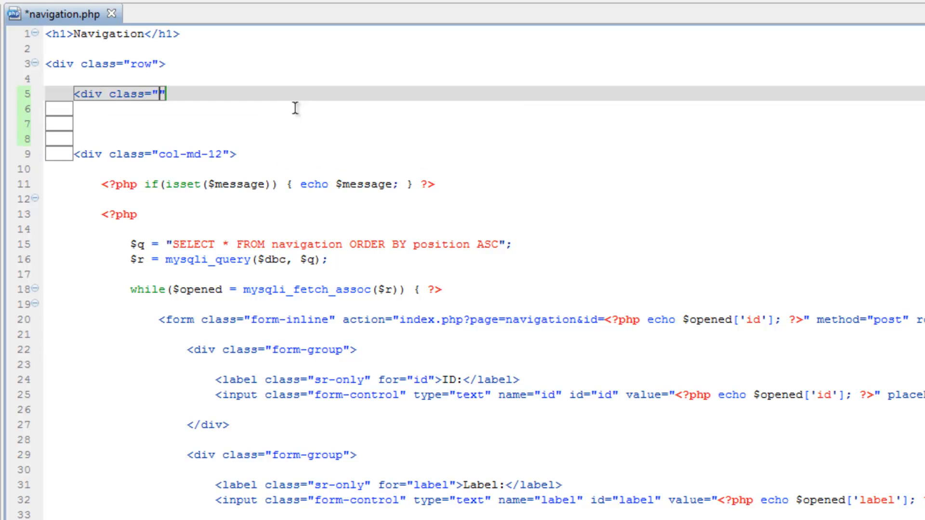
type("col-md-")
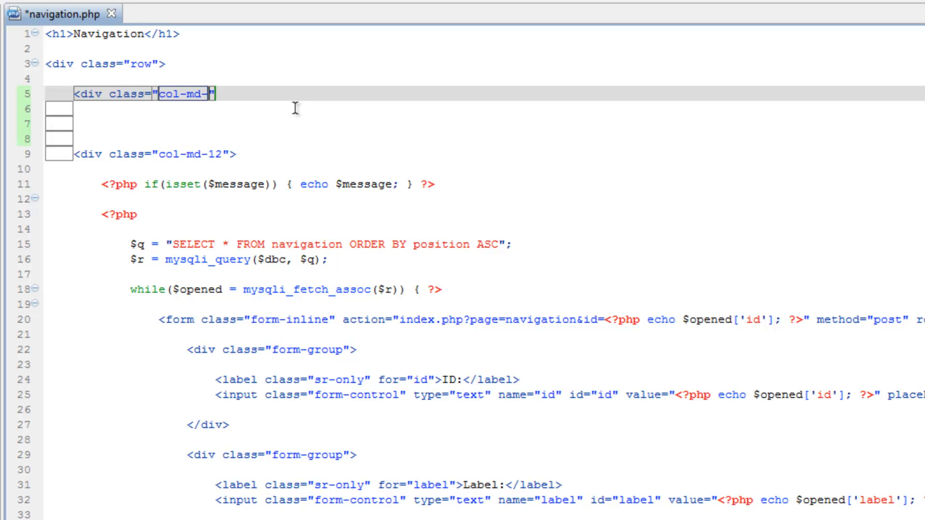
mouse_move(254, 121)
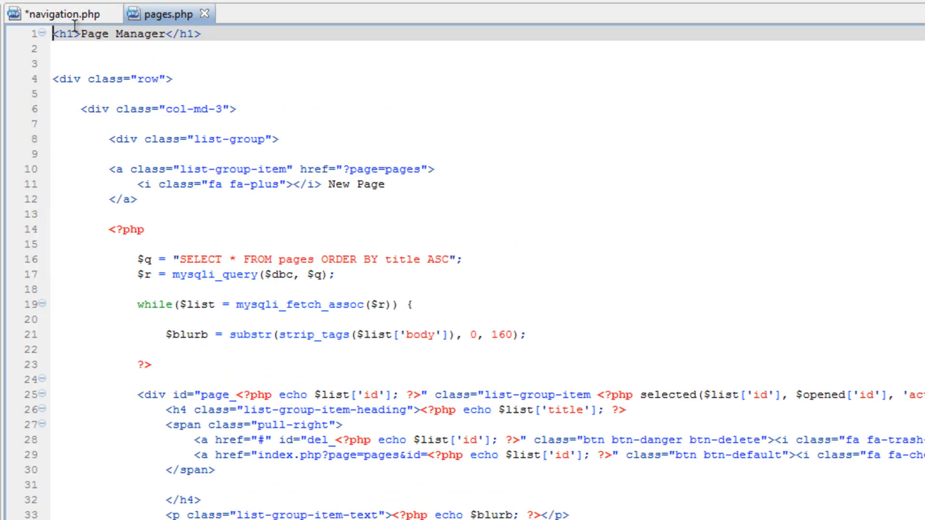
left_click(56, 15)
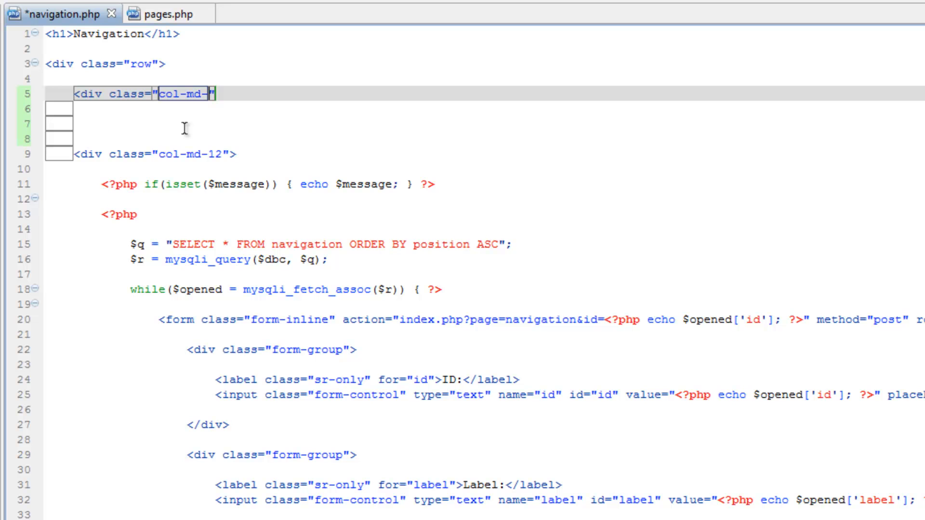
type("3")
left_click(155, 153)
type("9")
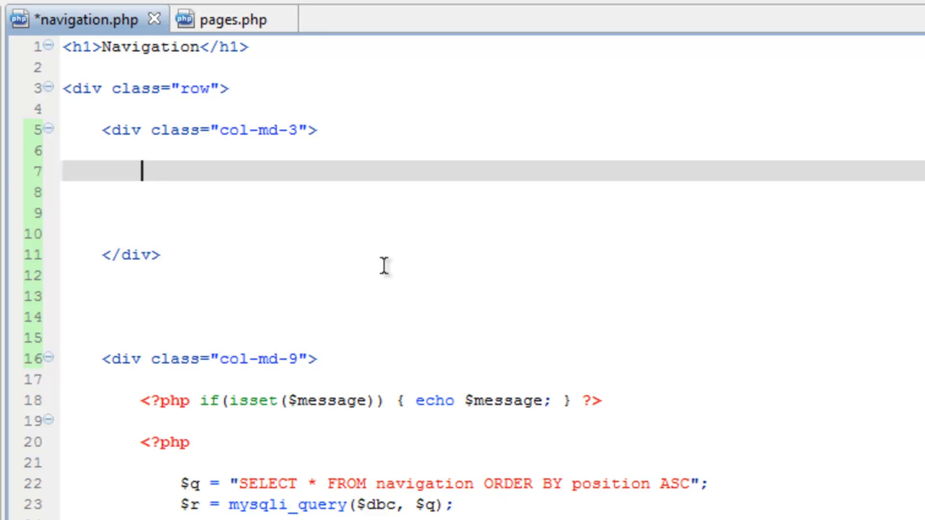
Step: Write a <ul> with <li>Item 1</li> in the col-md-3 column, duplicated through Item 5
type("<ul")
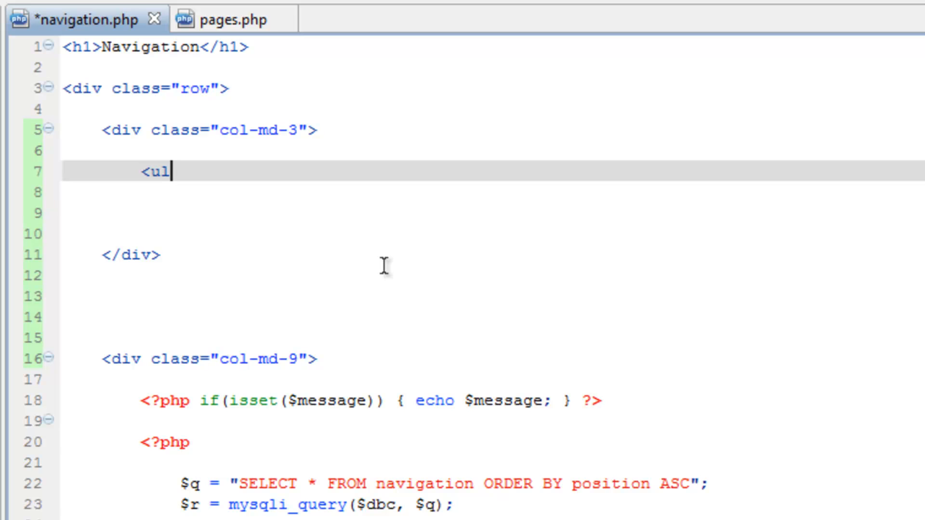
type(">")
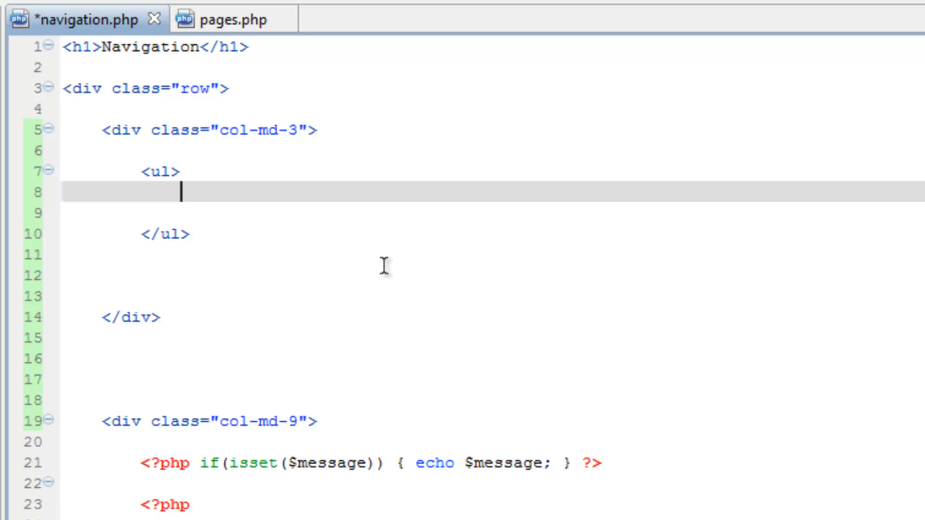
type("<li></li>")
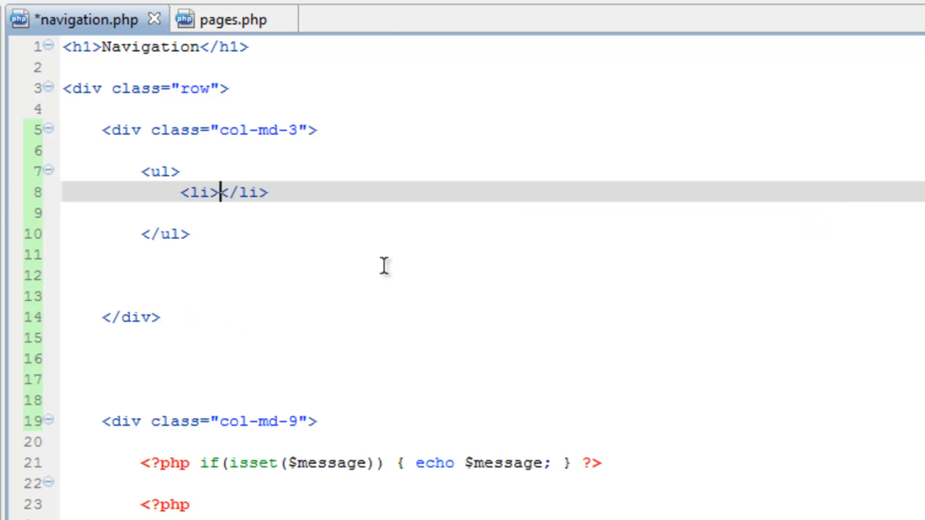
type("Item")
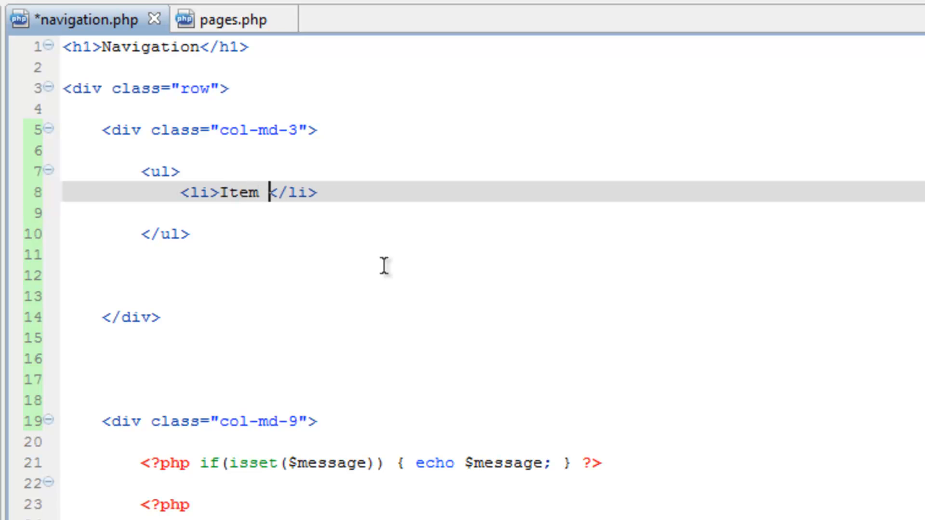
type("1")
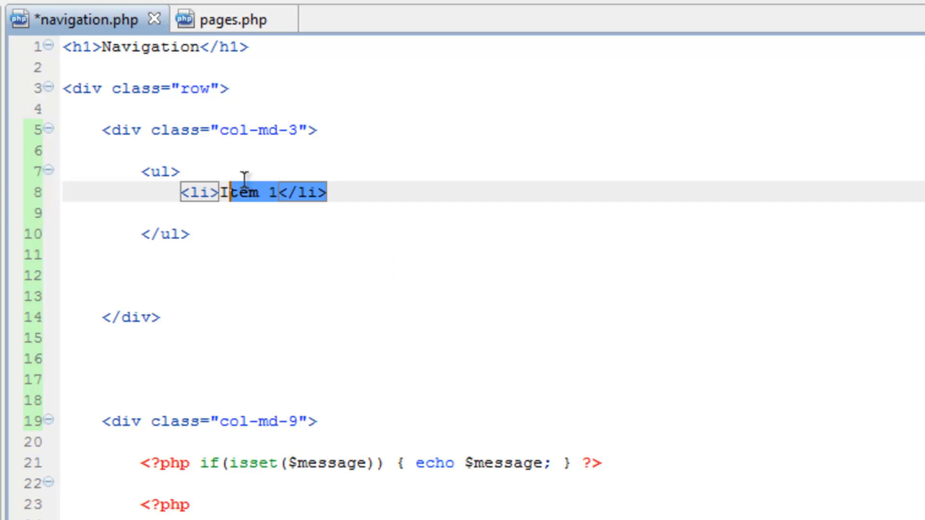
left_click(323, 192)
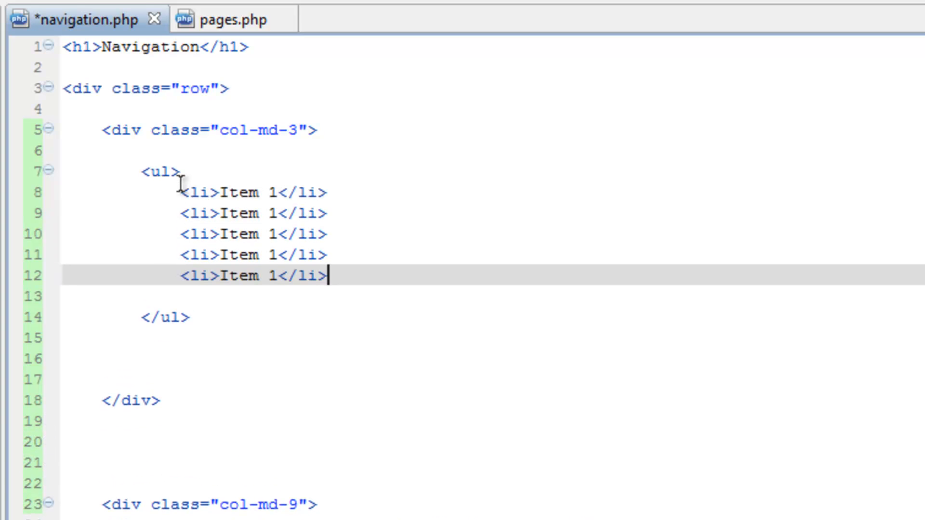
Step: Give the list id="sort-nav", save navigation.php, and reload the Navigation page to see Items 1–5
left_click(295, 213)
type(" id=")
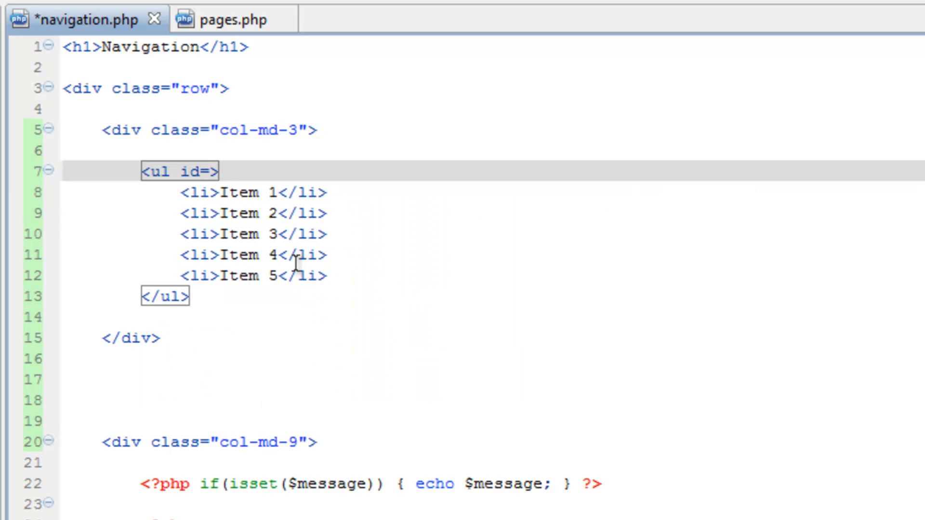
type("\"\"")
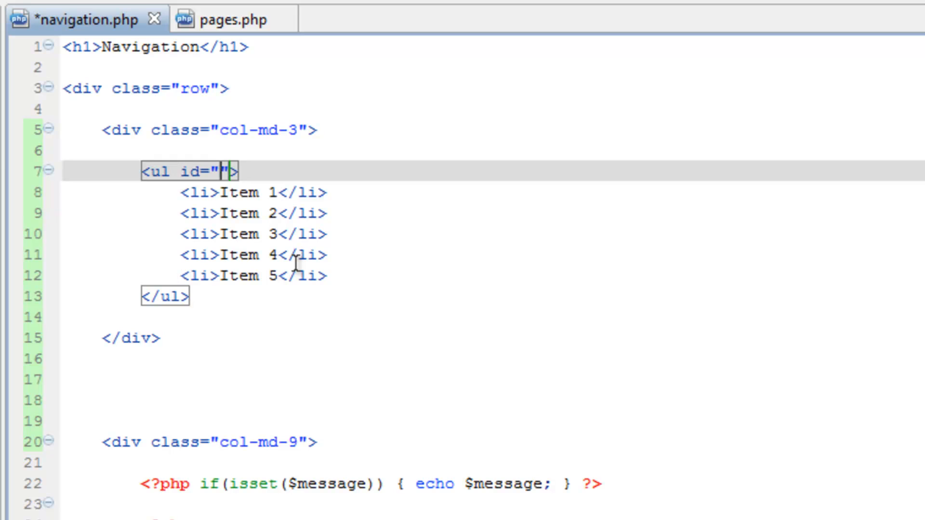
type("sort-")
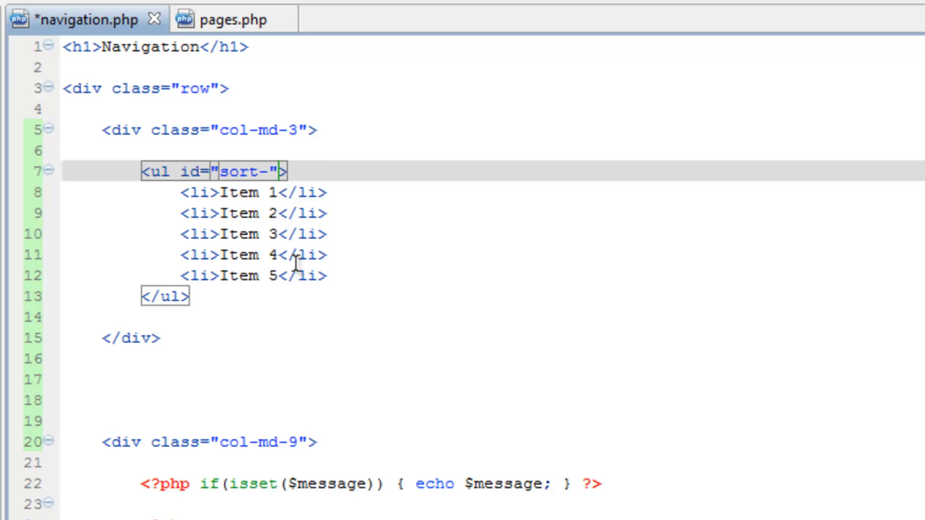
type("nav")
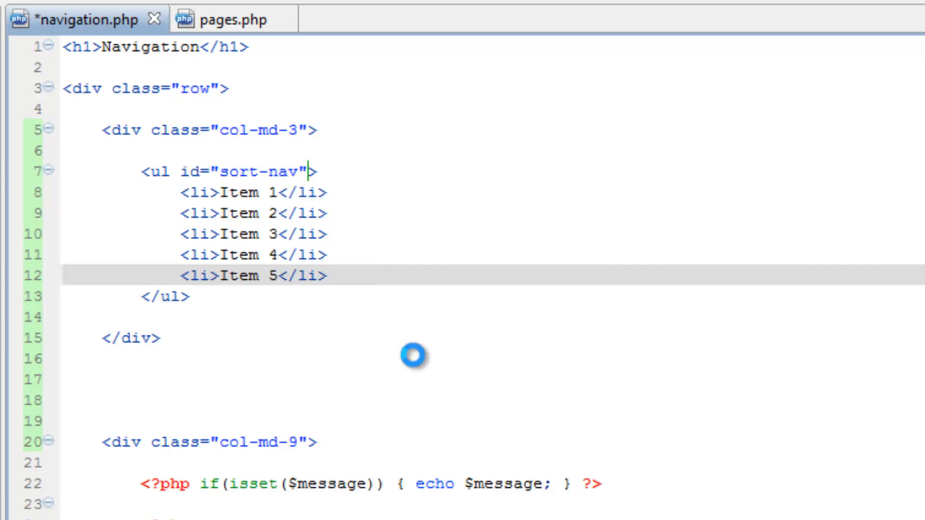
key("ctrl+s")
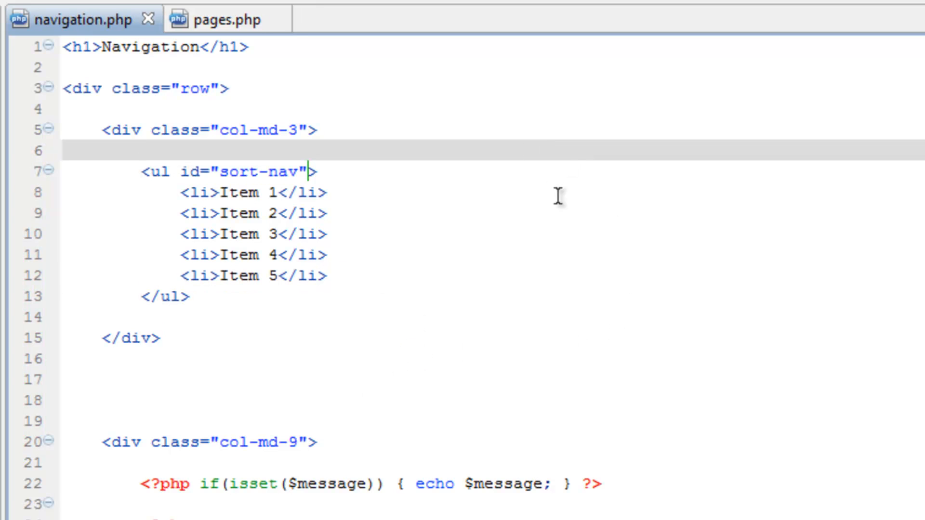
mouse_move(154, 403)
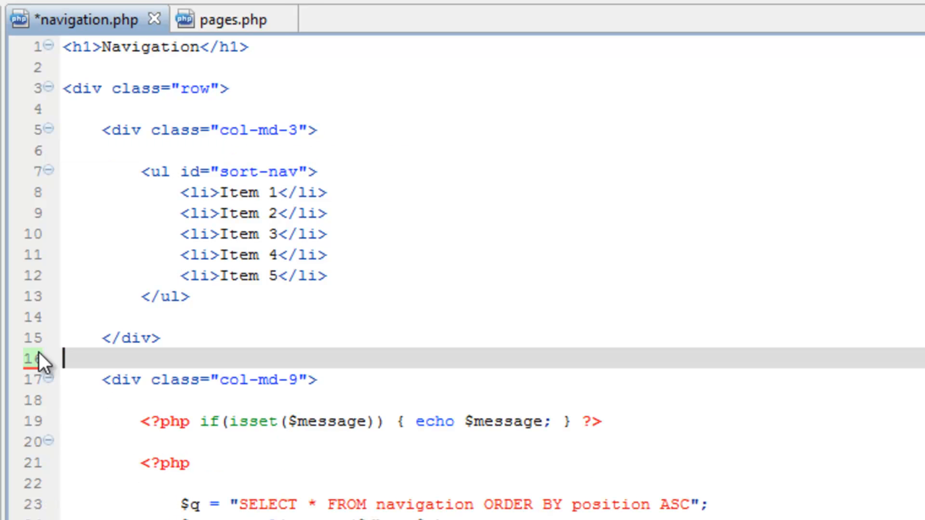
key("ctrl+s")
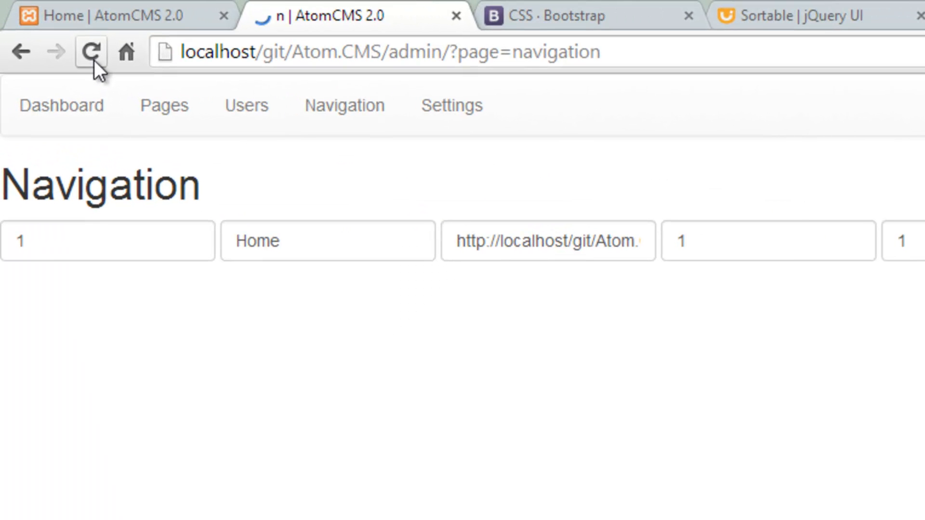
left_click(90, 52)
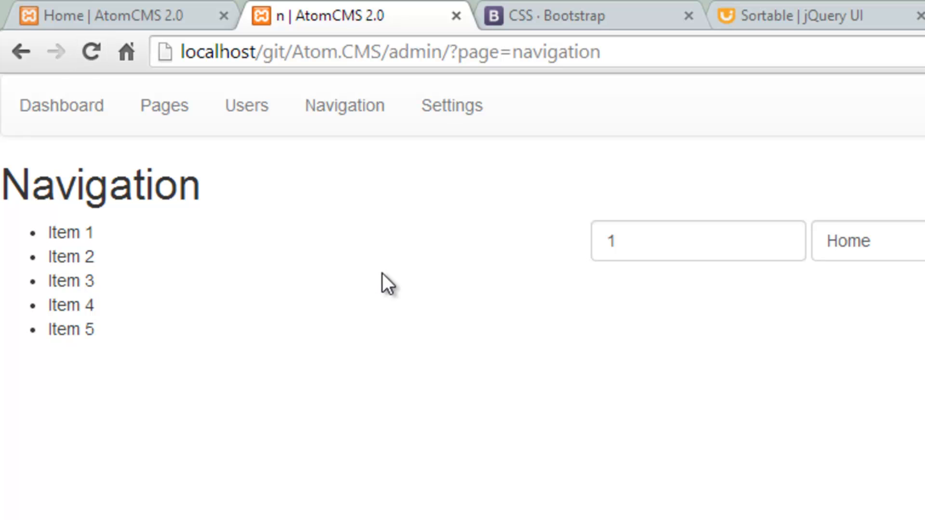